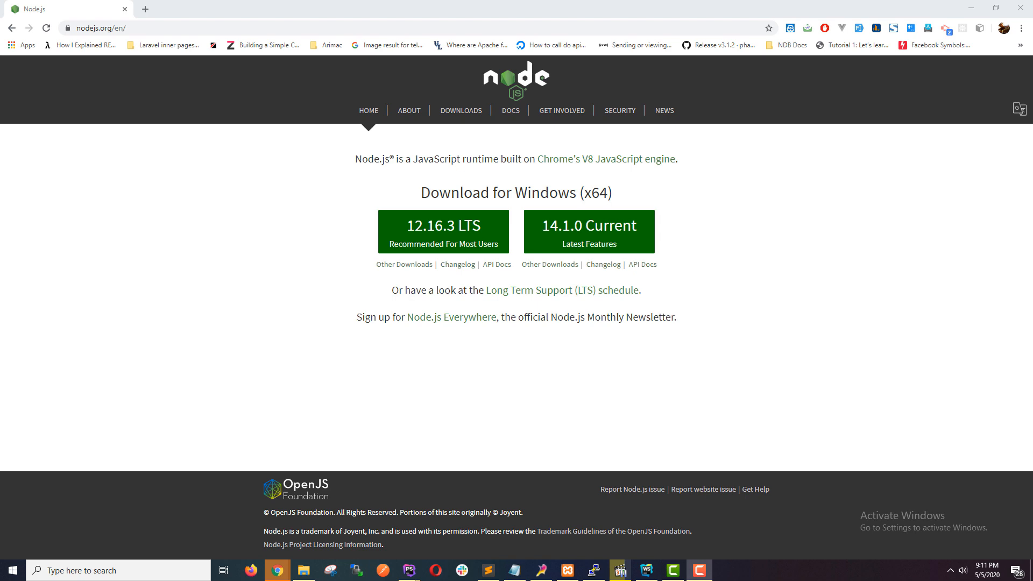
- Create a new folder in nodejs-mysql2 and name it nodejs-mysql-api
click(302, 570)
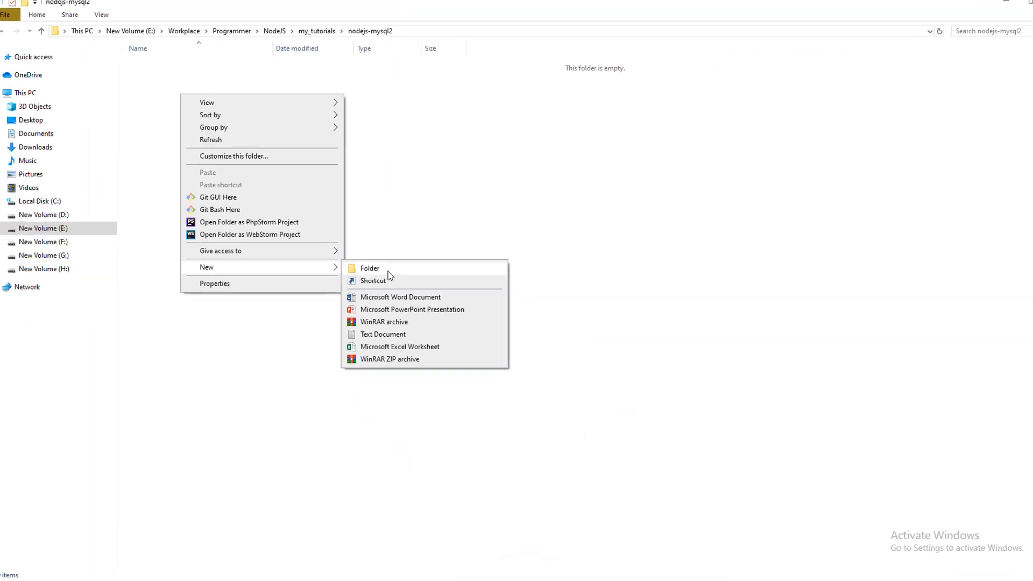
click(369, 268)
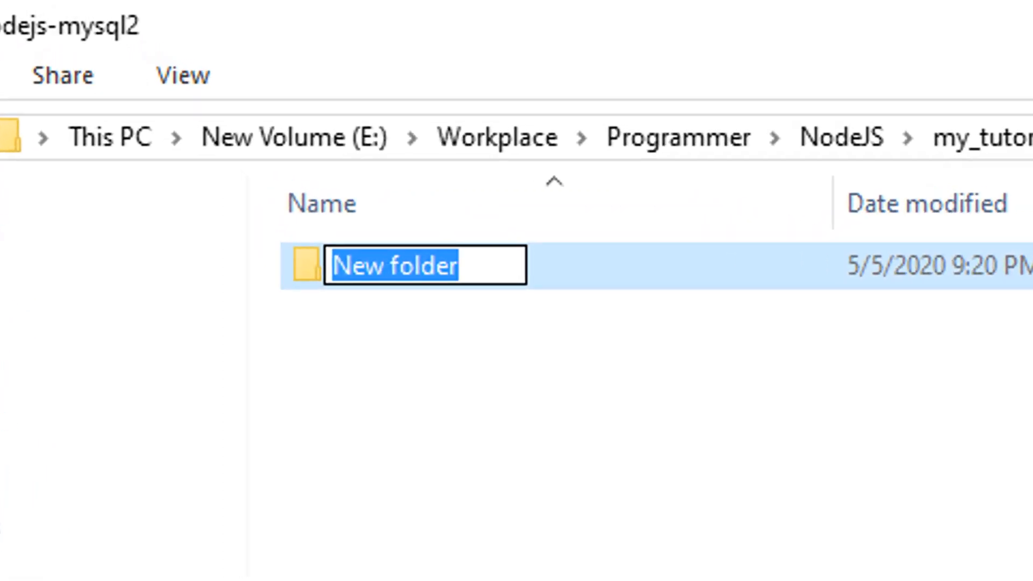
text(nodejs-)
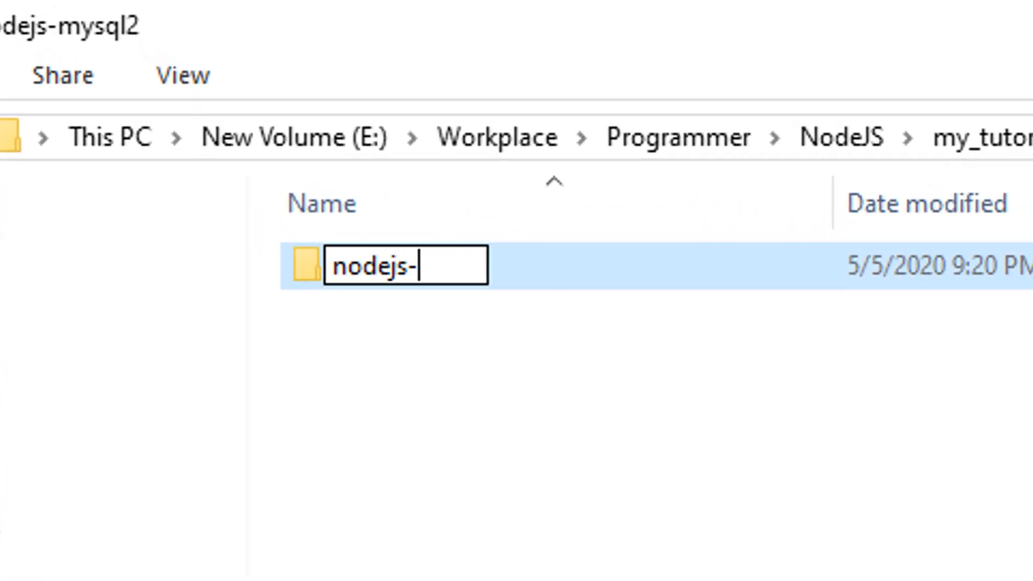
text(mysql)
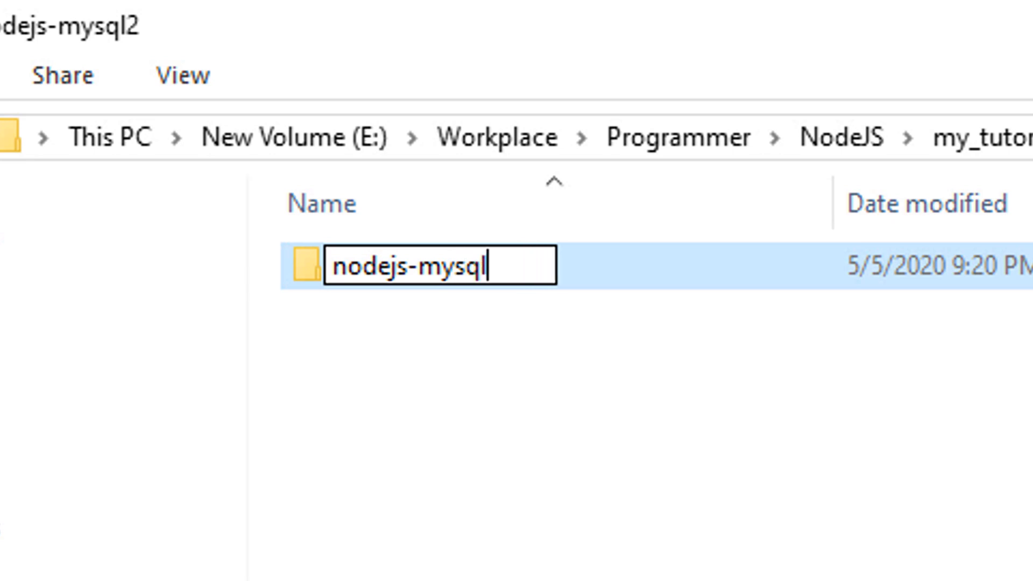
text(-api)
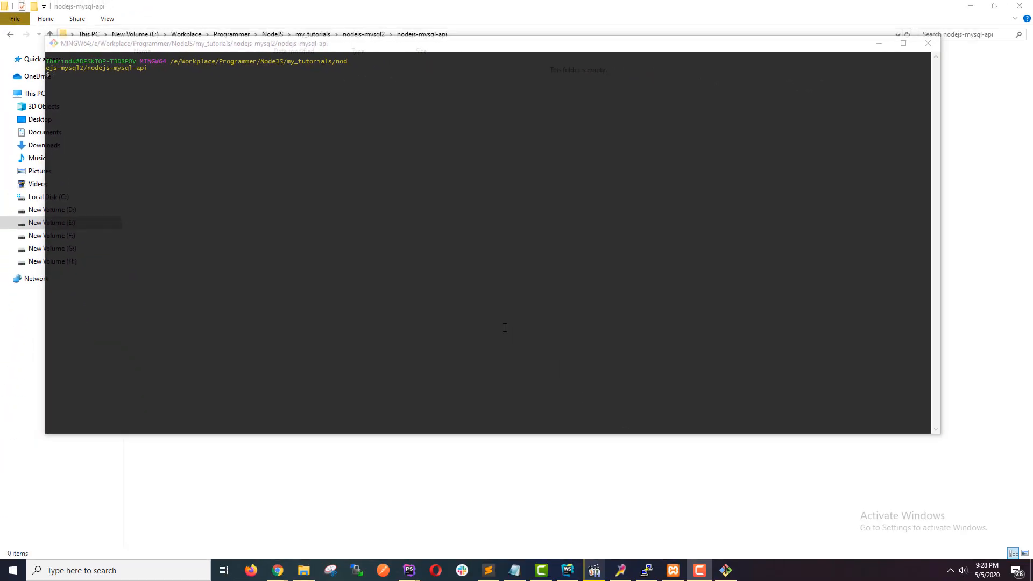
mouse_move(528, 294)
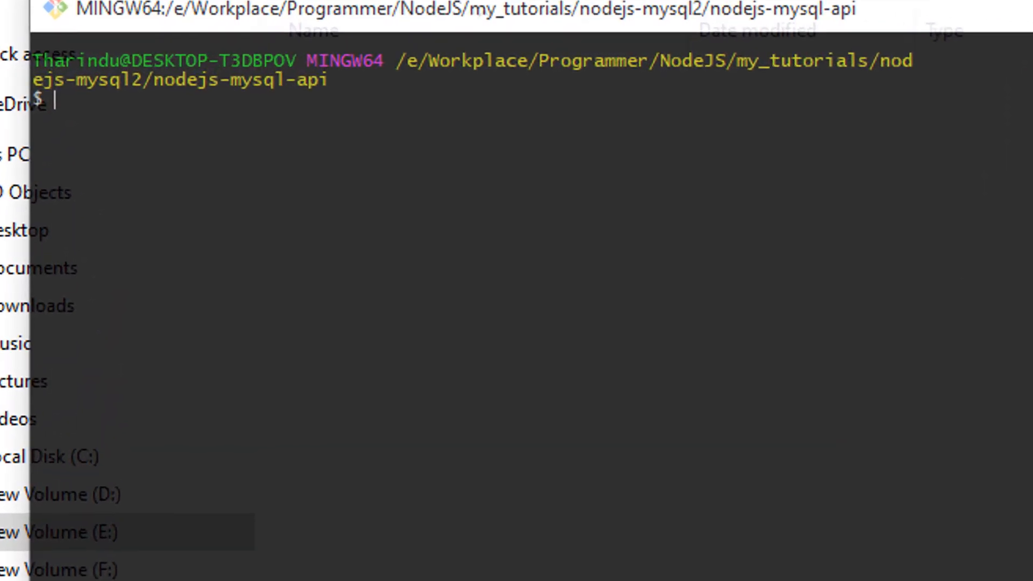
- Run npm init with default name and version and the description 'A REST API with Nodejs and Mysql'
text(npm)
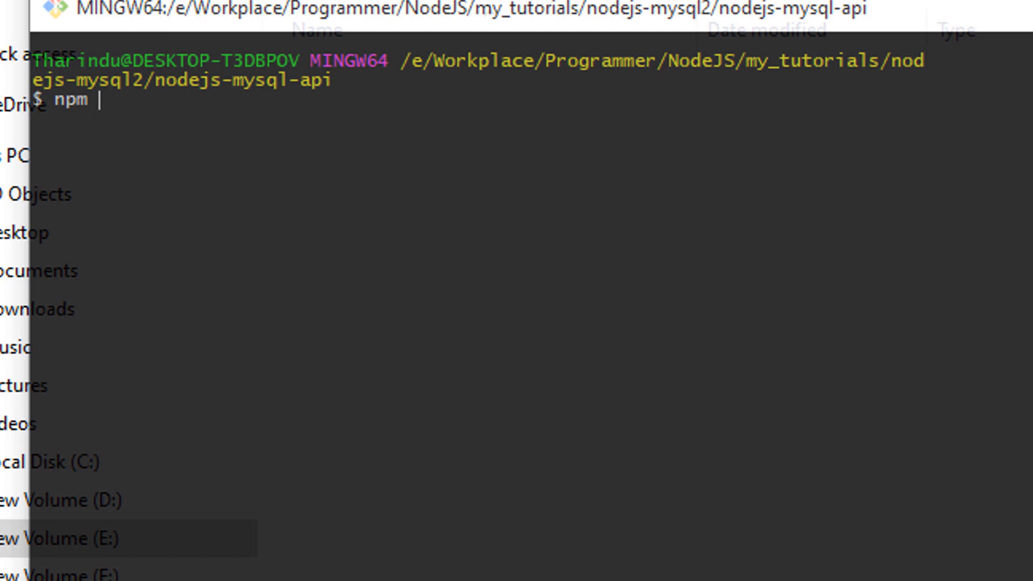
text(init)
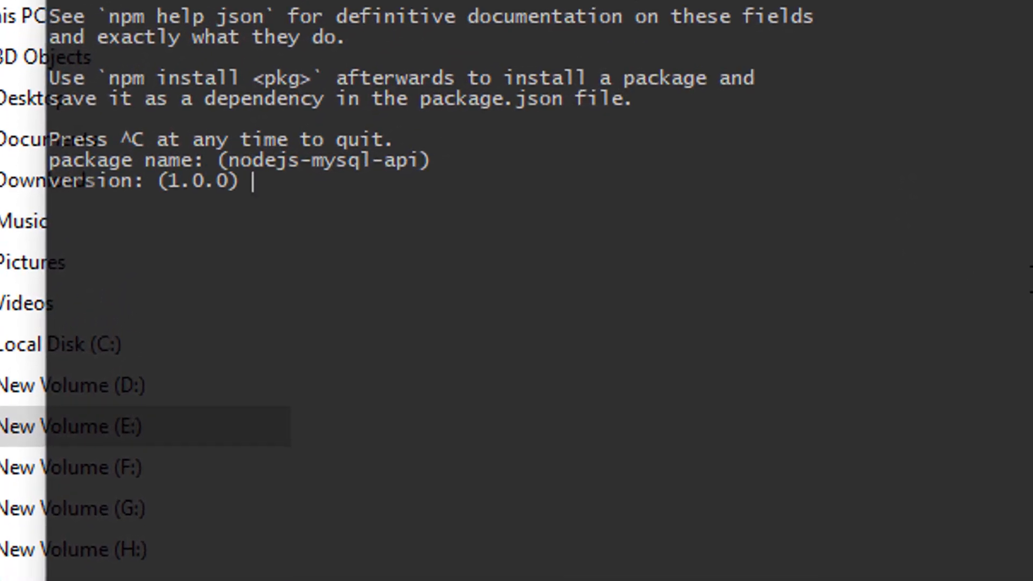
key(enter)
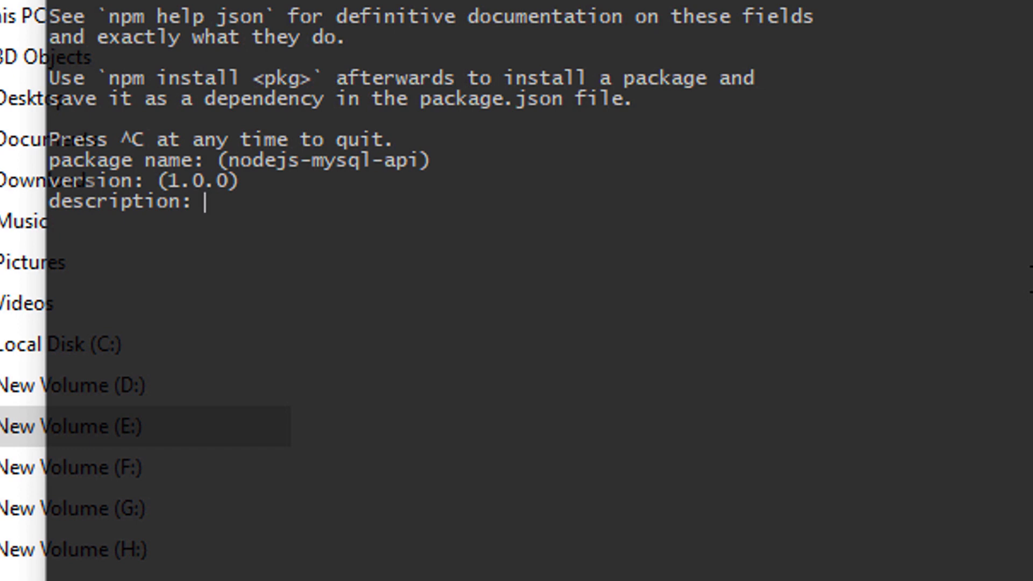
text(A)
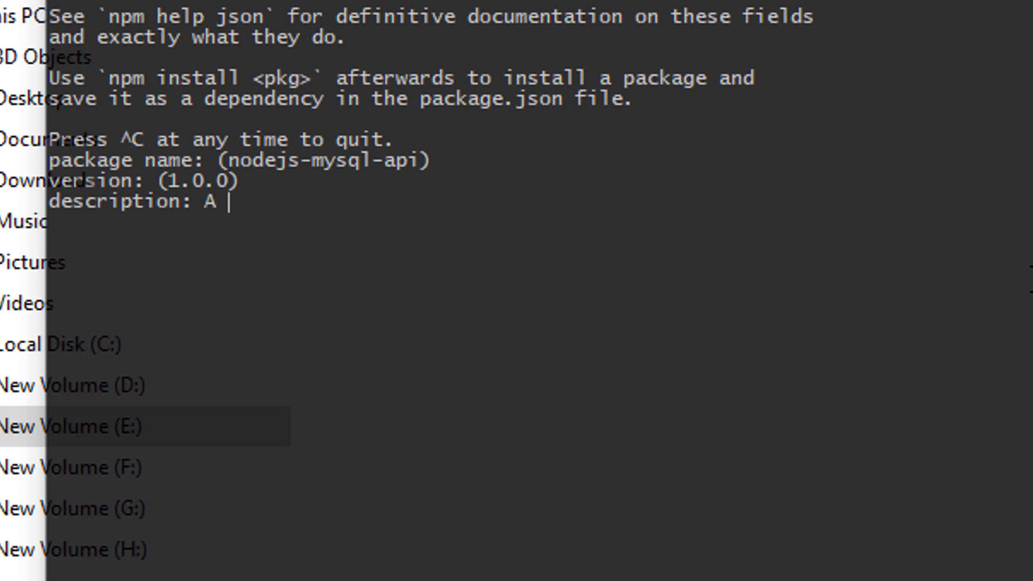
text(REST)
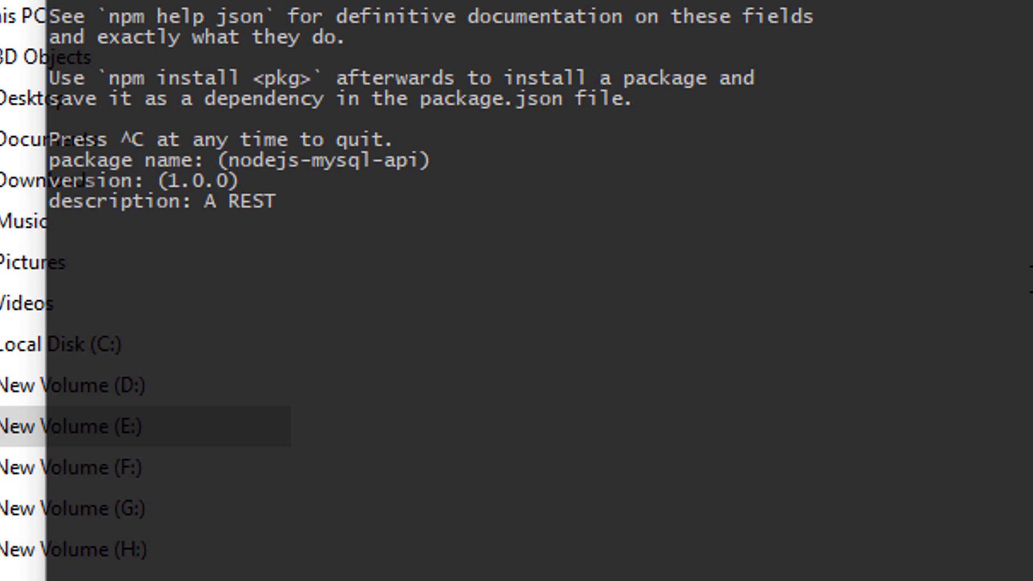
text(API with)
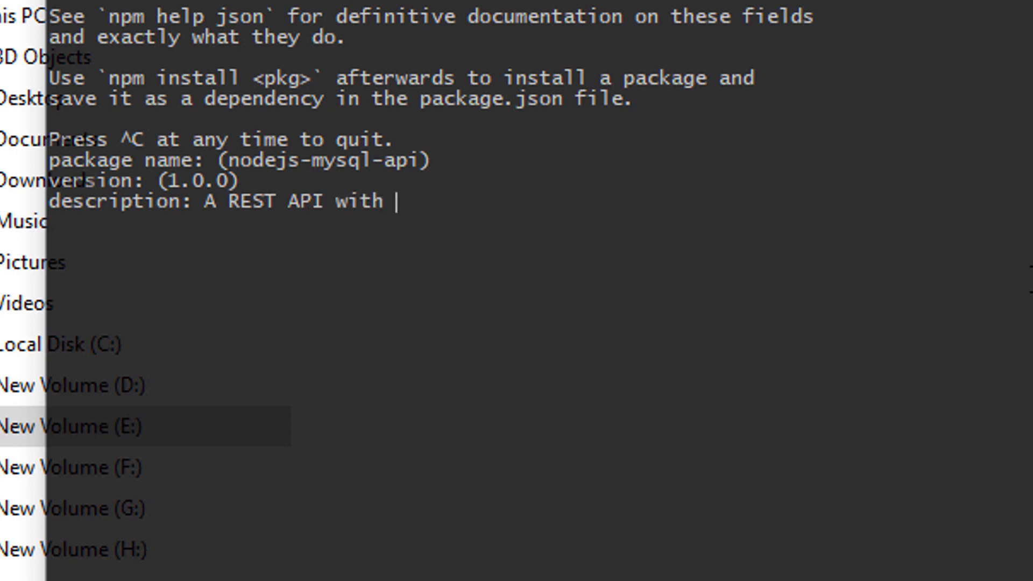
text(Nodejs a)
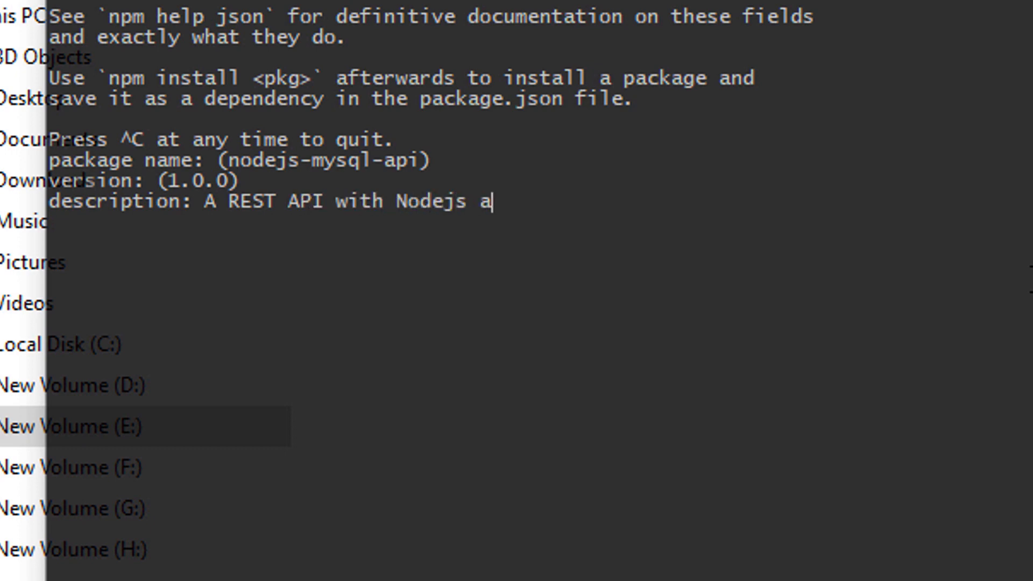
text(nd Mysql)
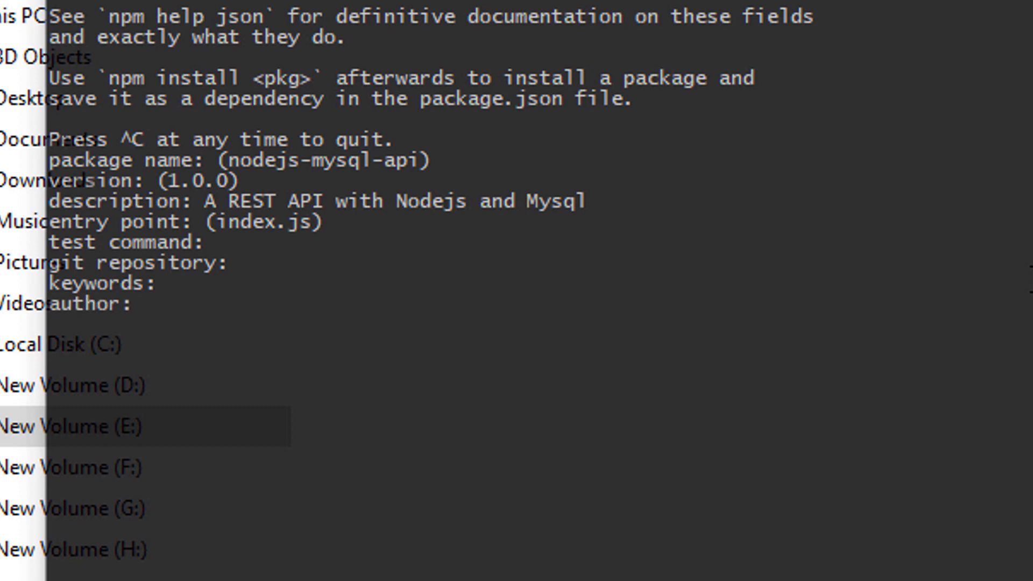
- Set author Tharindu Lakshitha, accept the ISC license and confirm writing package.json
text(Tha)
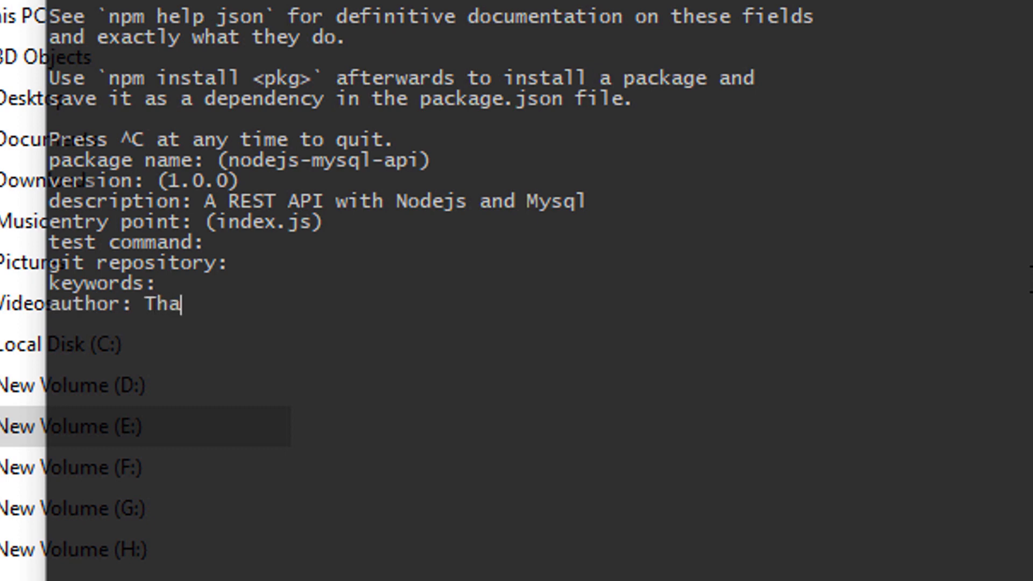
text(rindu Laks)
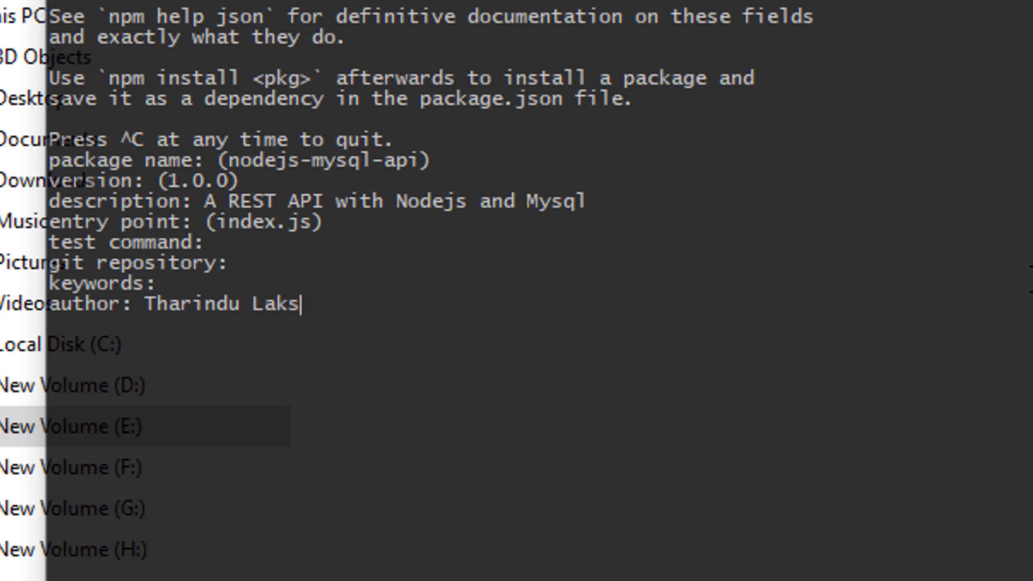
text(hitha)
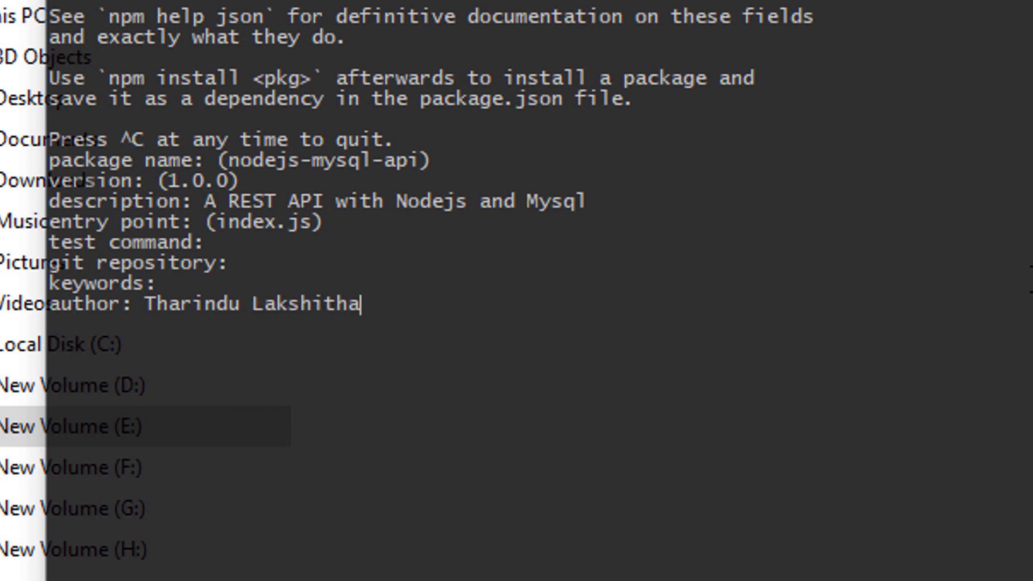
key(enter)
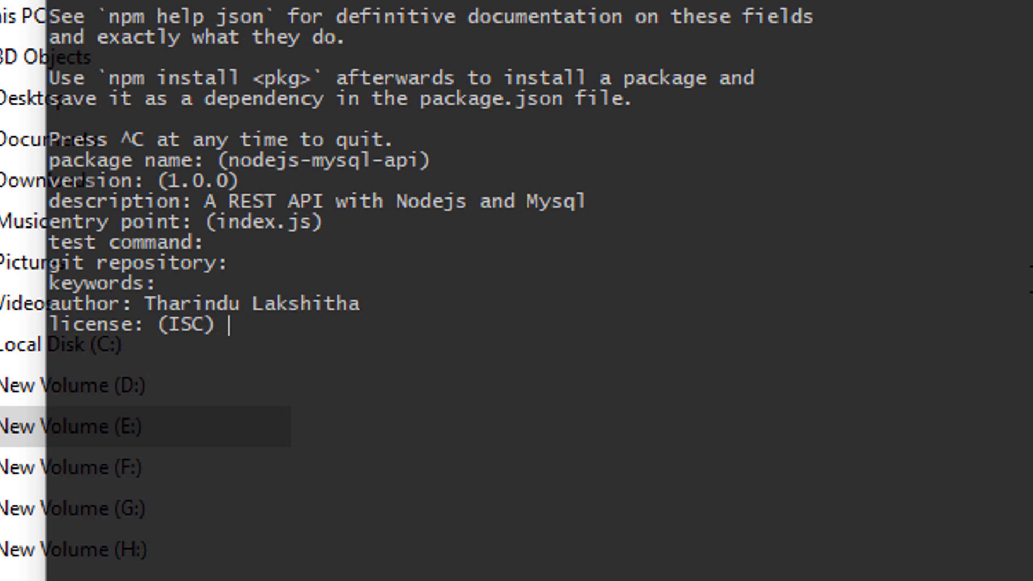
key(enter)
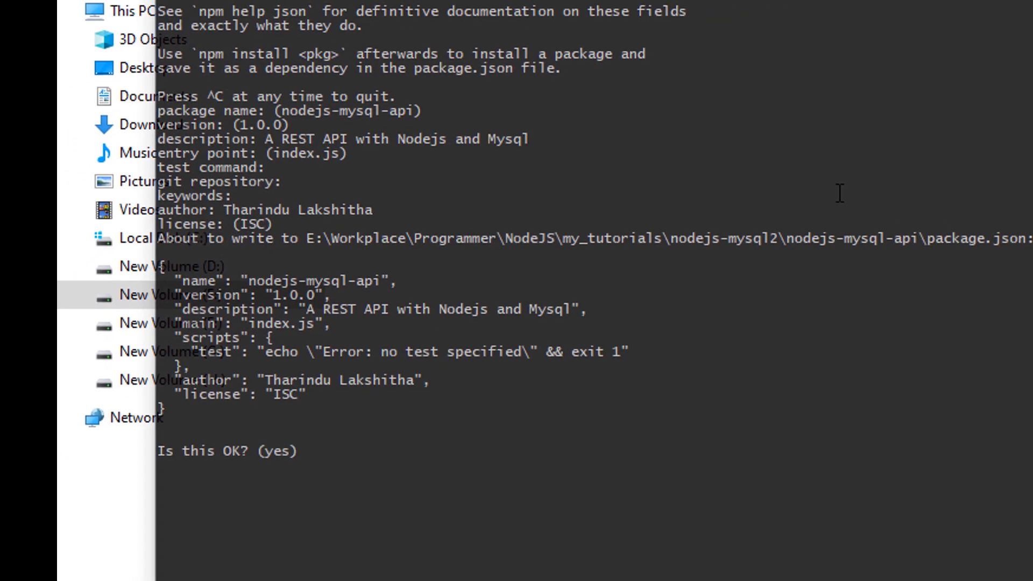
text(yes)
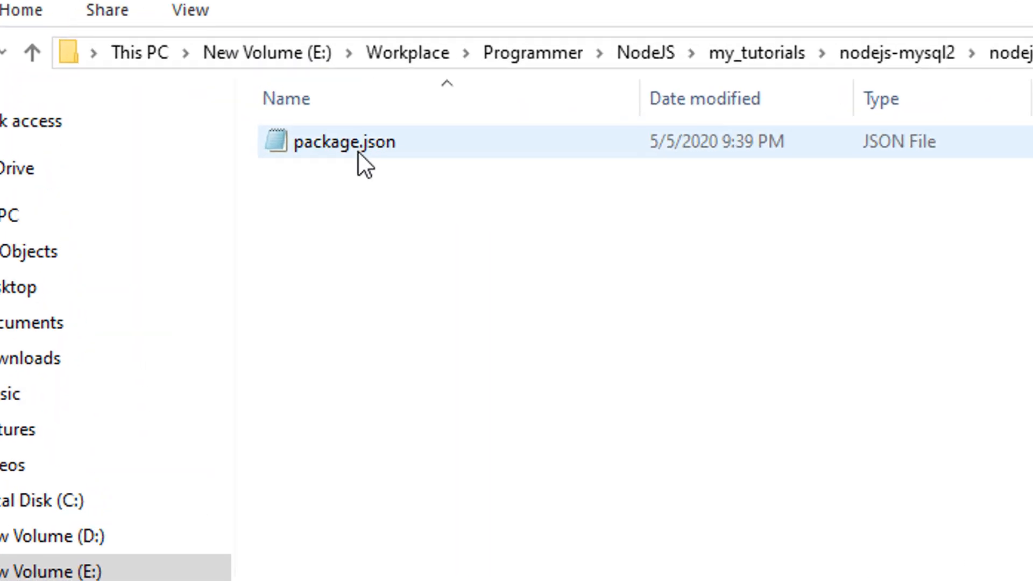
mouse_move(376, 158)
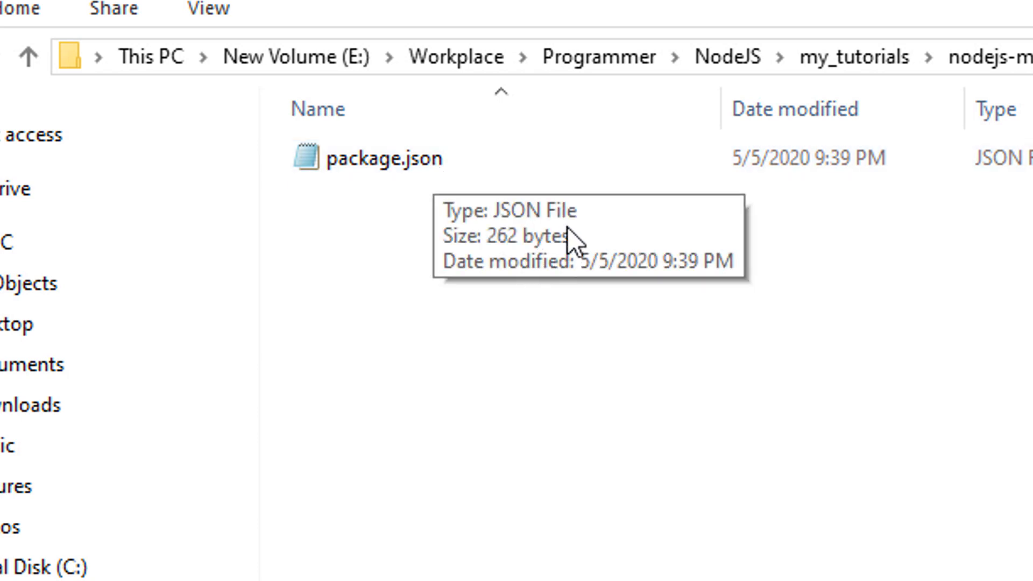
click(382, 158)
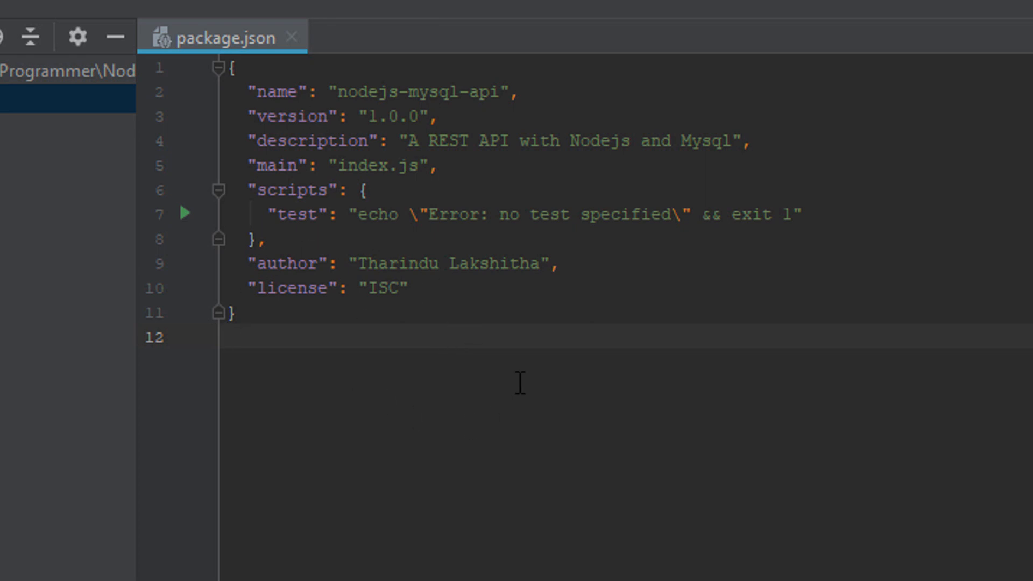
mouse_move(667, 530)
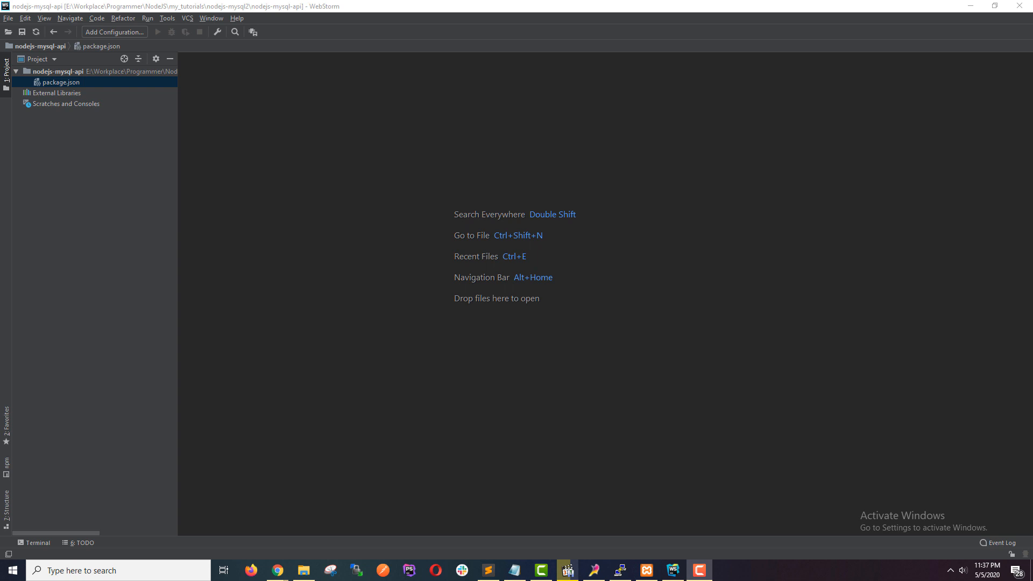
- Bring up WebStorm's built-in terminal at the nodejs-mysql-api project folder
click(33, 542)
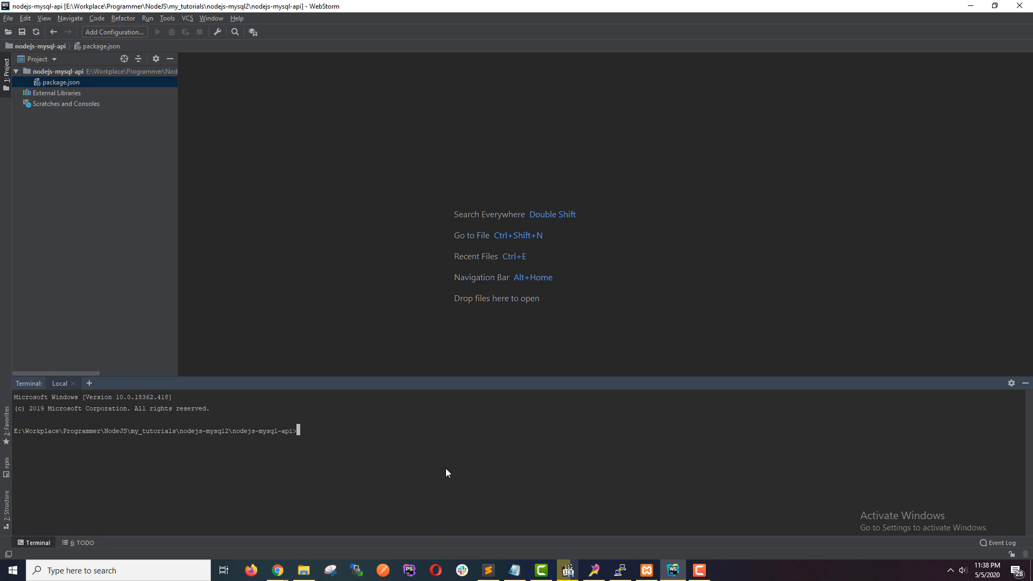
text(npm inst)
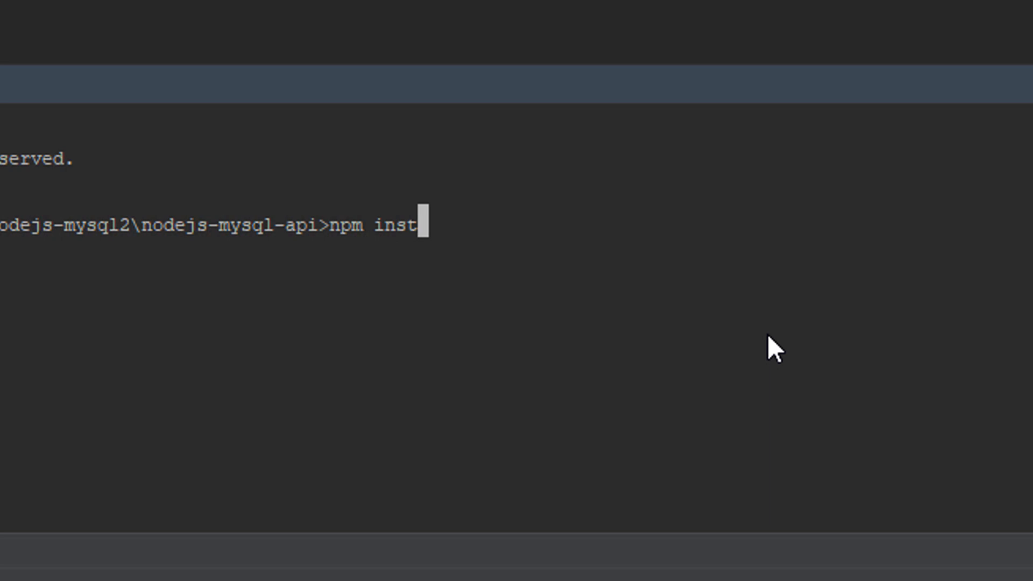
text(all -)
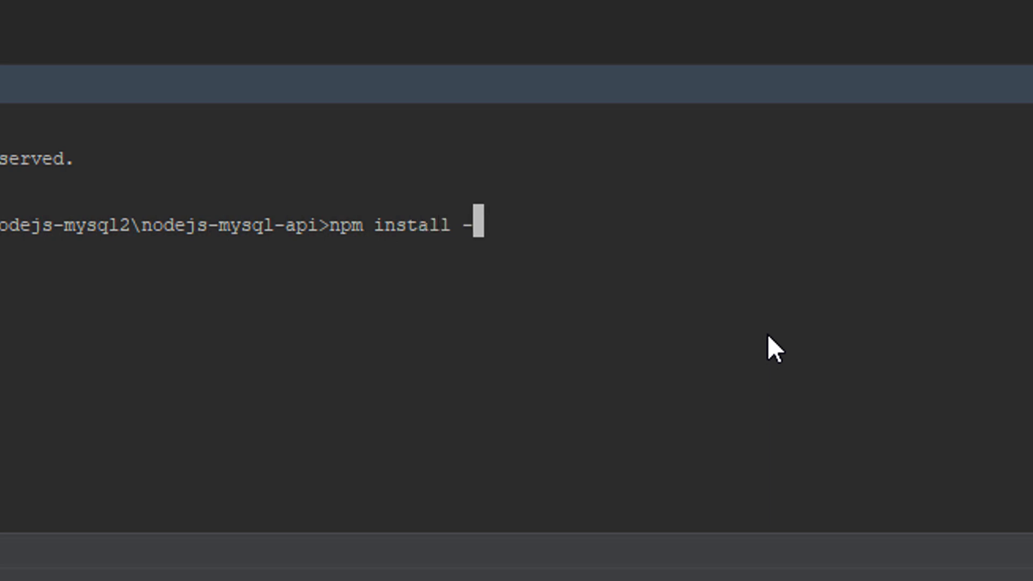
text(-ave)
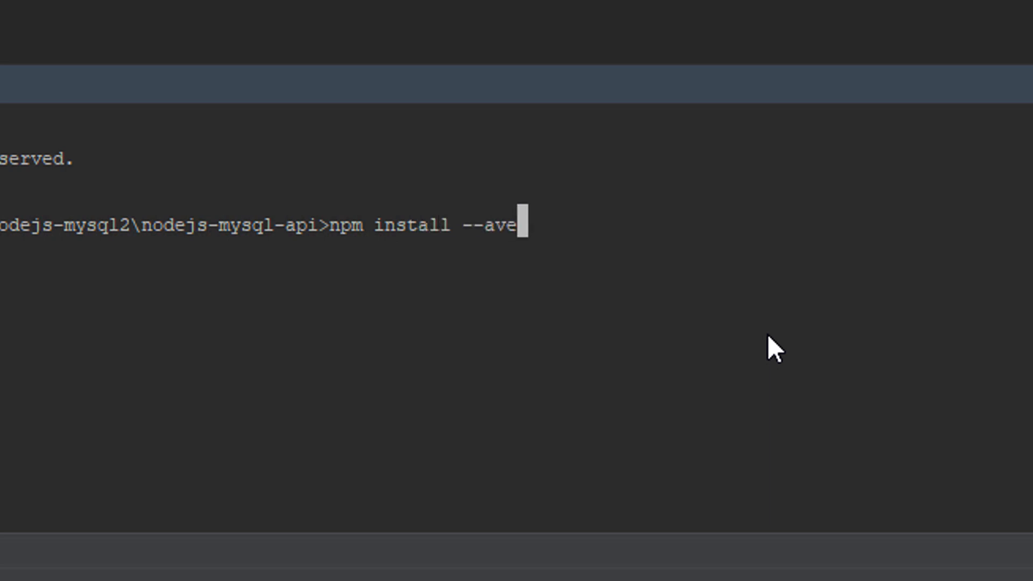
text(save)
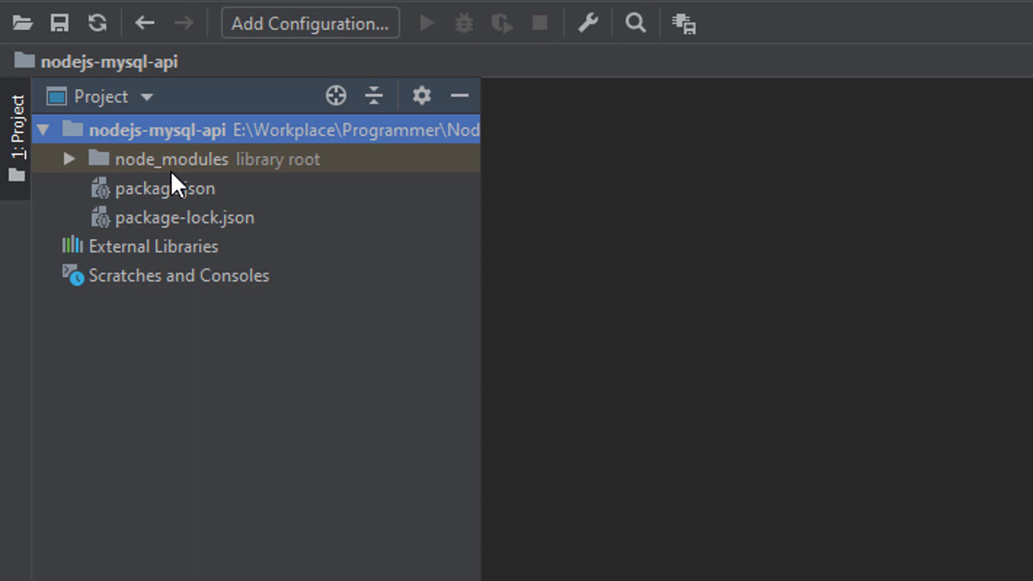
mouse_move(110, 172)
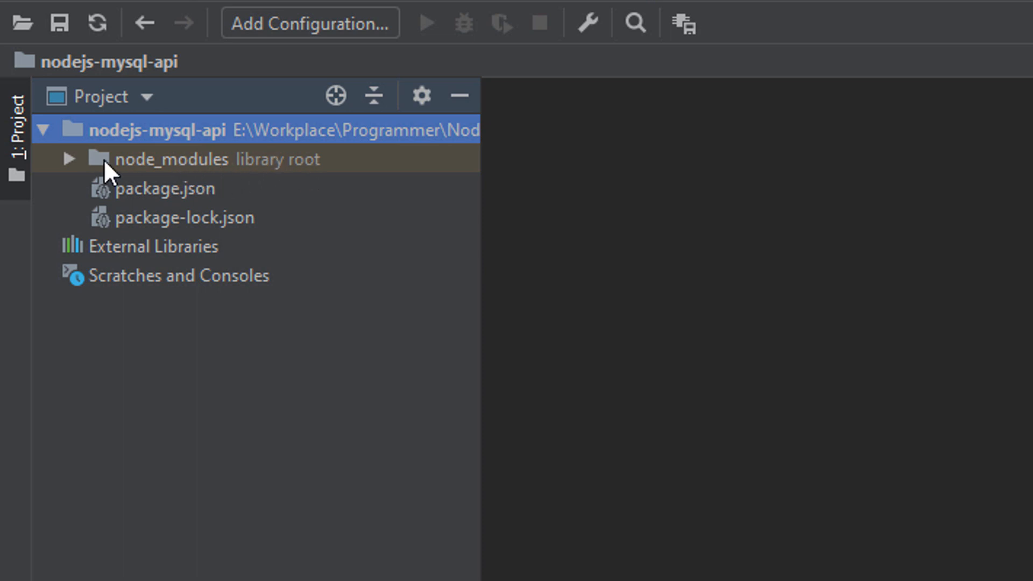
mouse_move(127, 192)
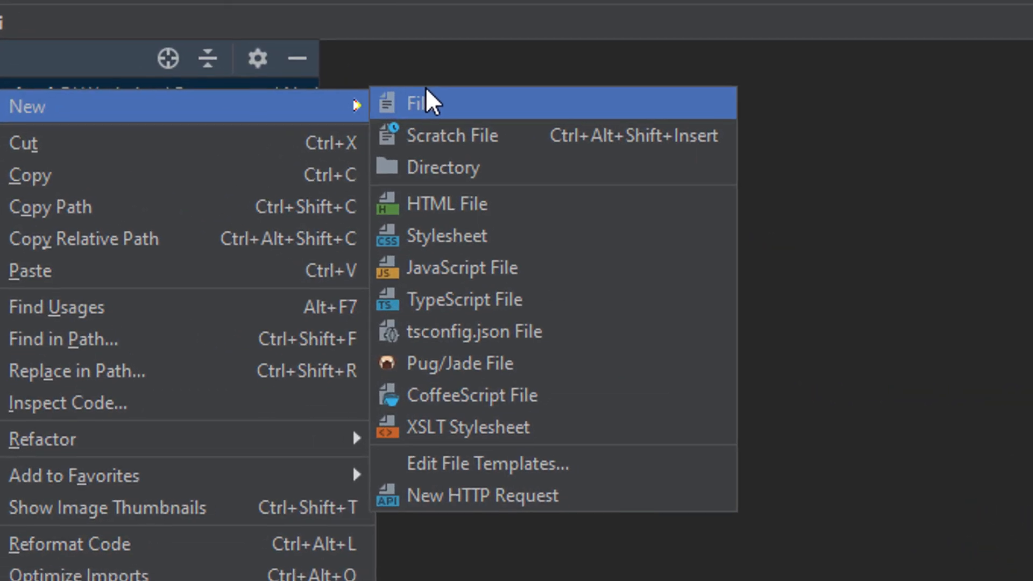
- Create a new empty file named server.js in the project root
click(418, 102)
text(server)
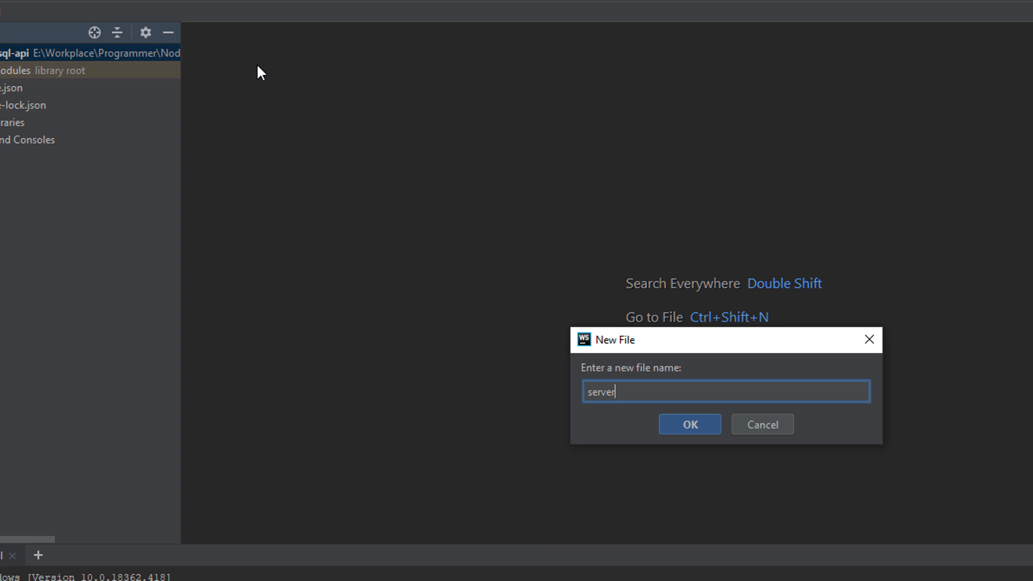
text(.js)
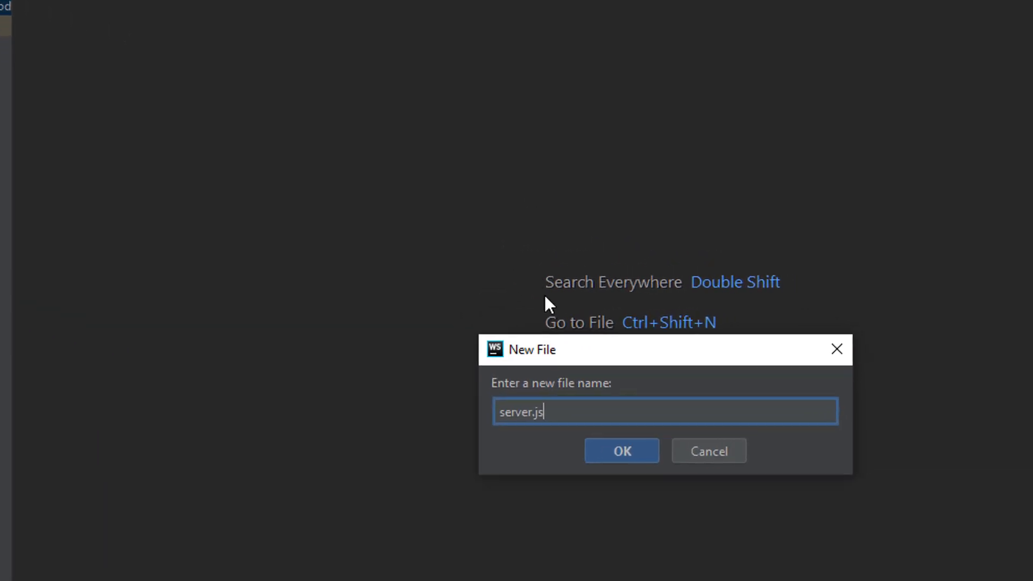
click(621, 451)
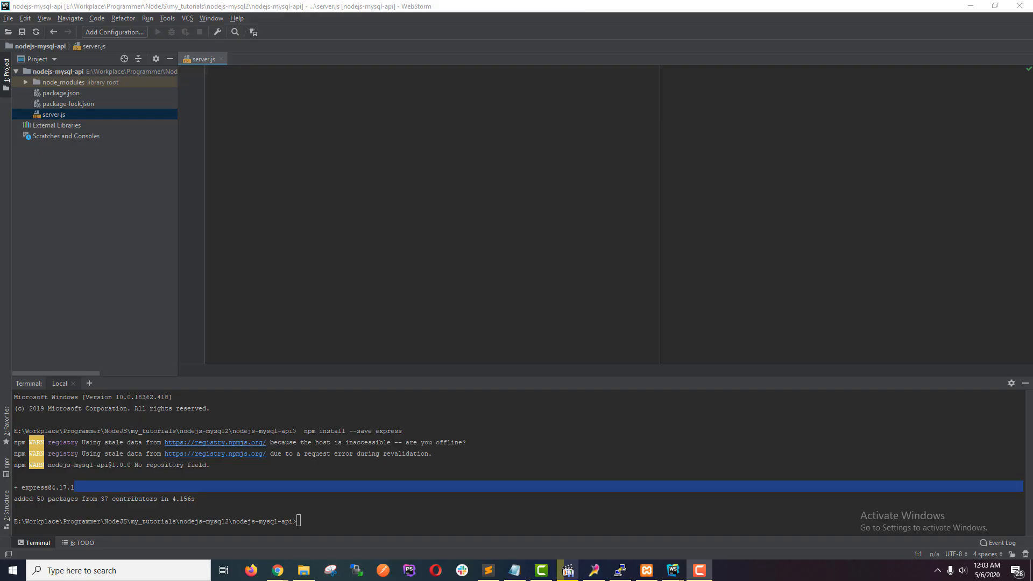
mouse_move(782, 441)
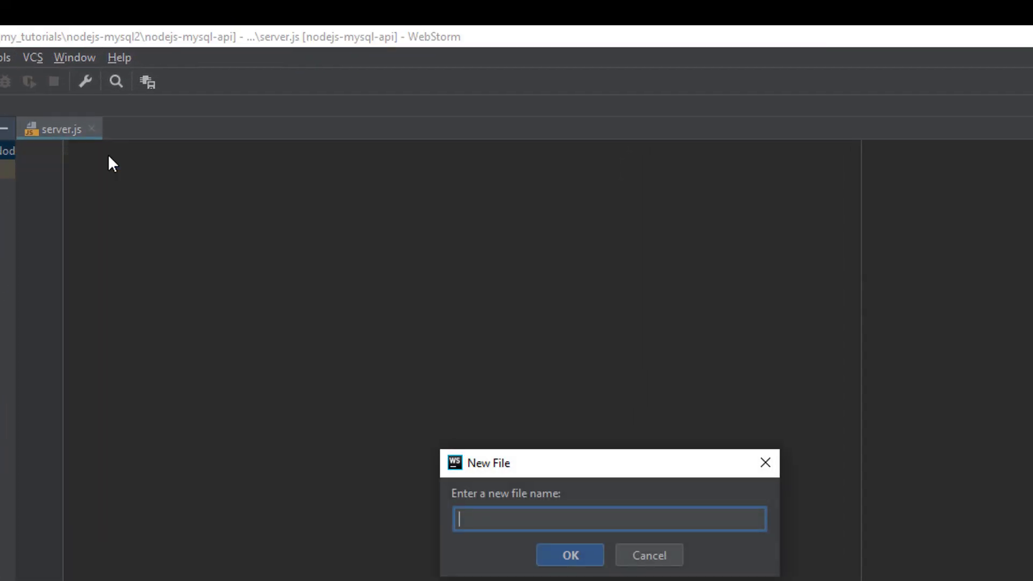
- Create a new empty app.js file in the project root, then close server.js
text(app)
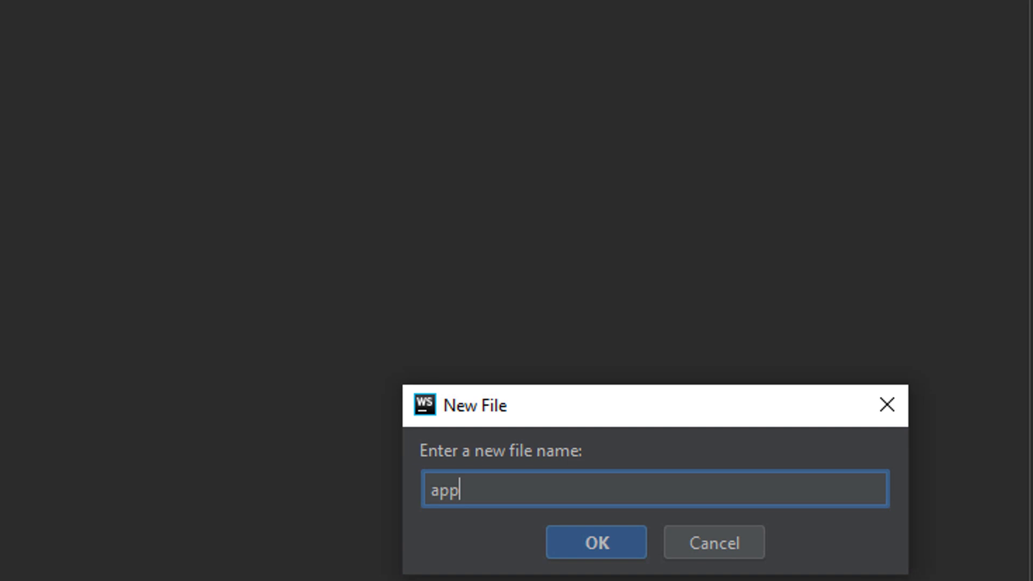
text(.js)
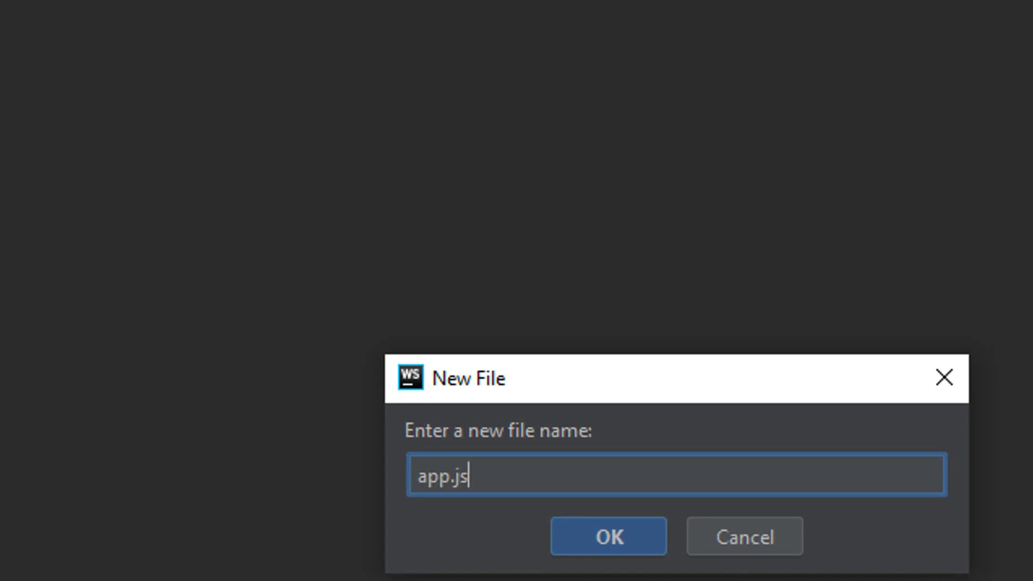
click(607, 535)
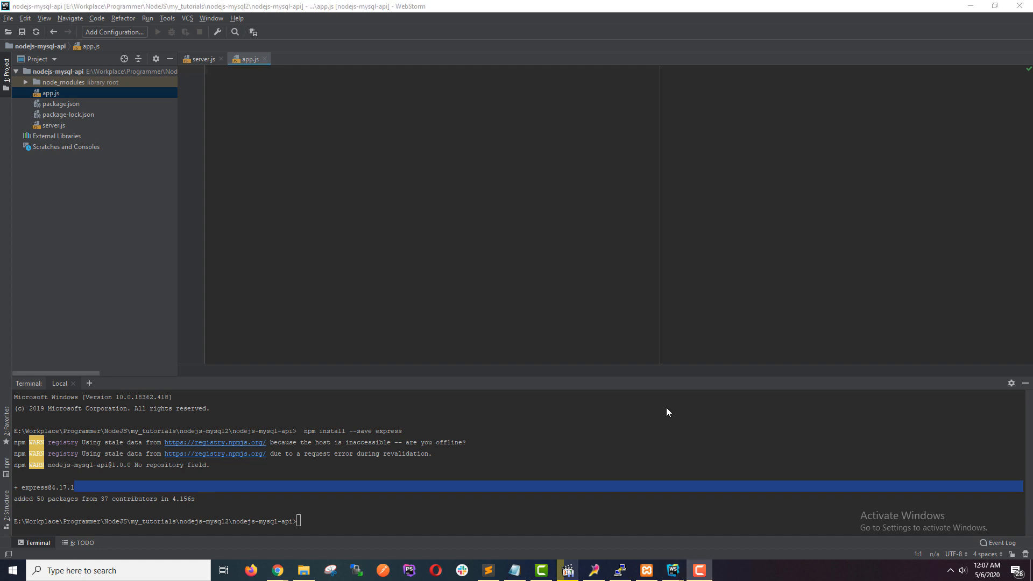
mouse_move(675, 404)
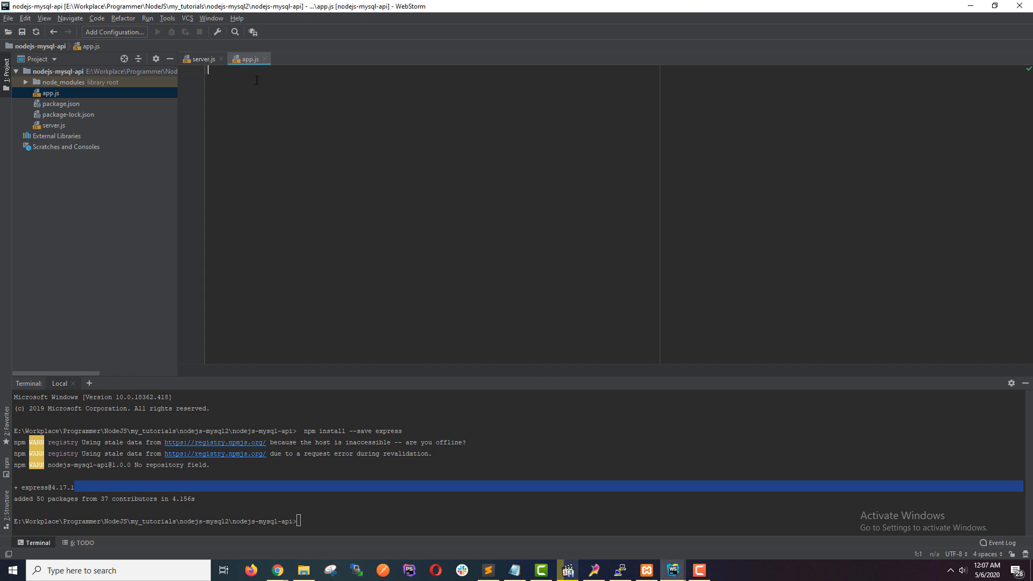
click(220, 59)
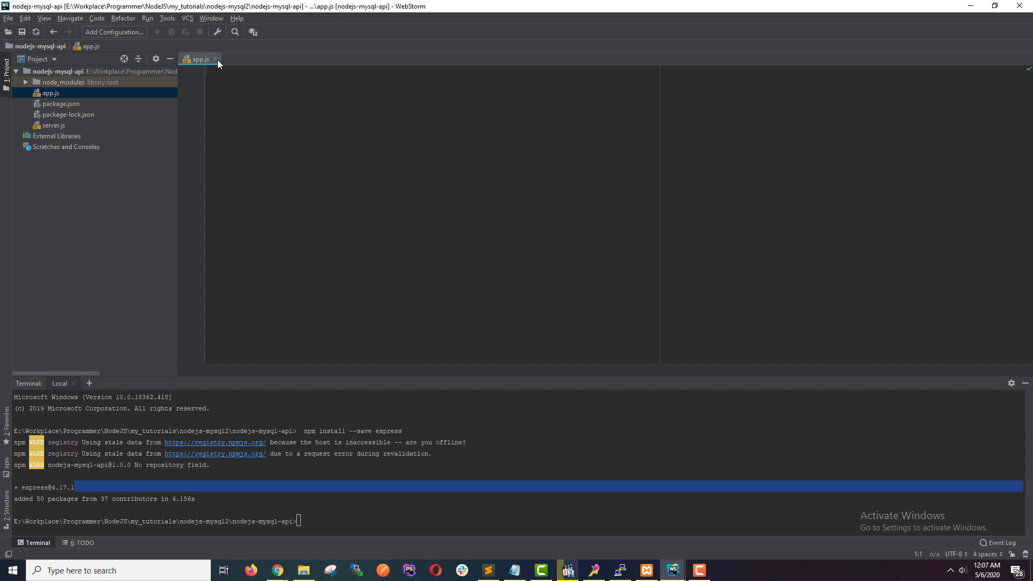
- Close the app.js editor tab so no file remains open
click(216, 58)
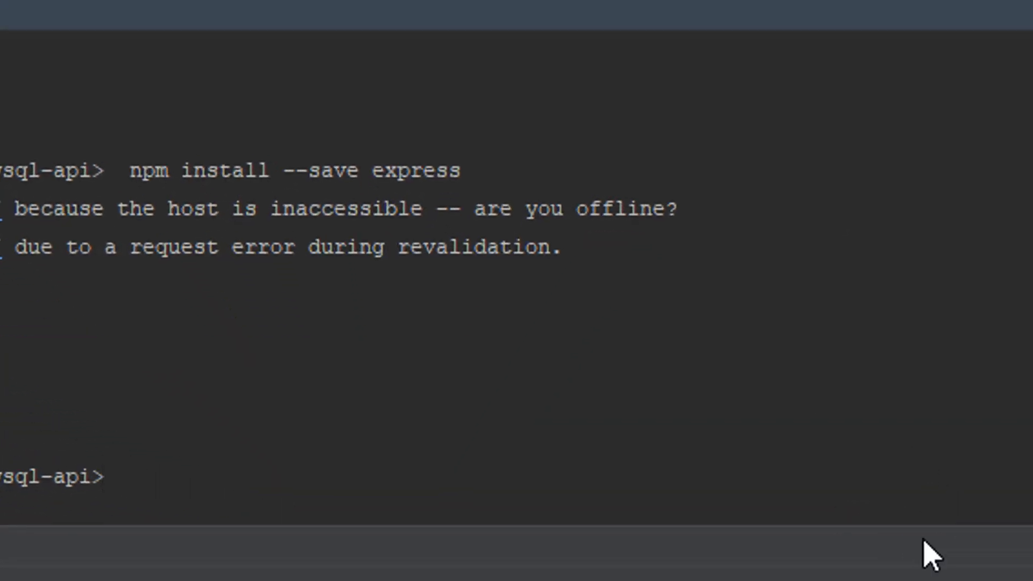
- Run npm install --save sequelize in the project terminal
text(npm inst)
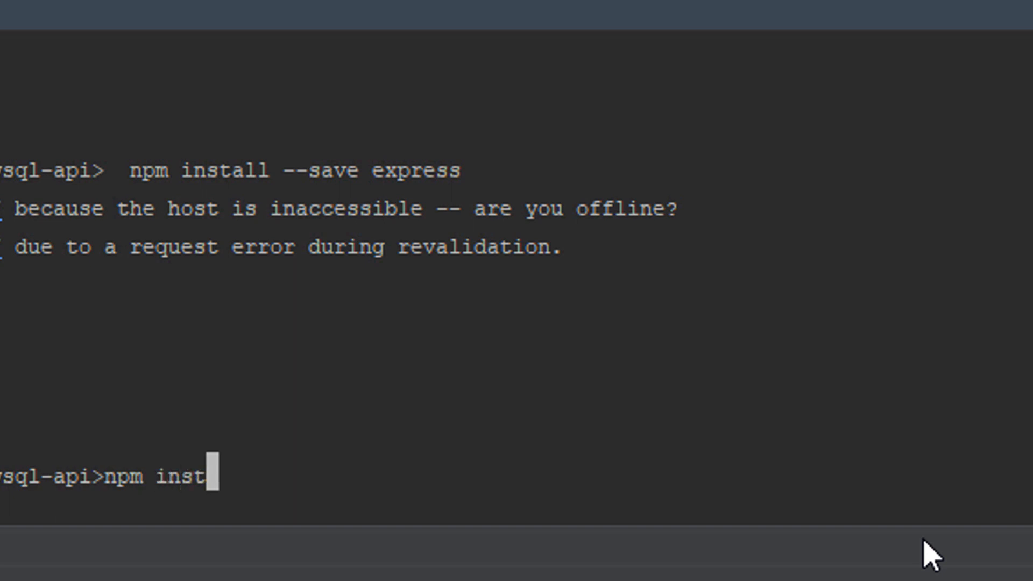
text(all)
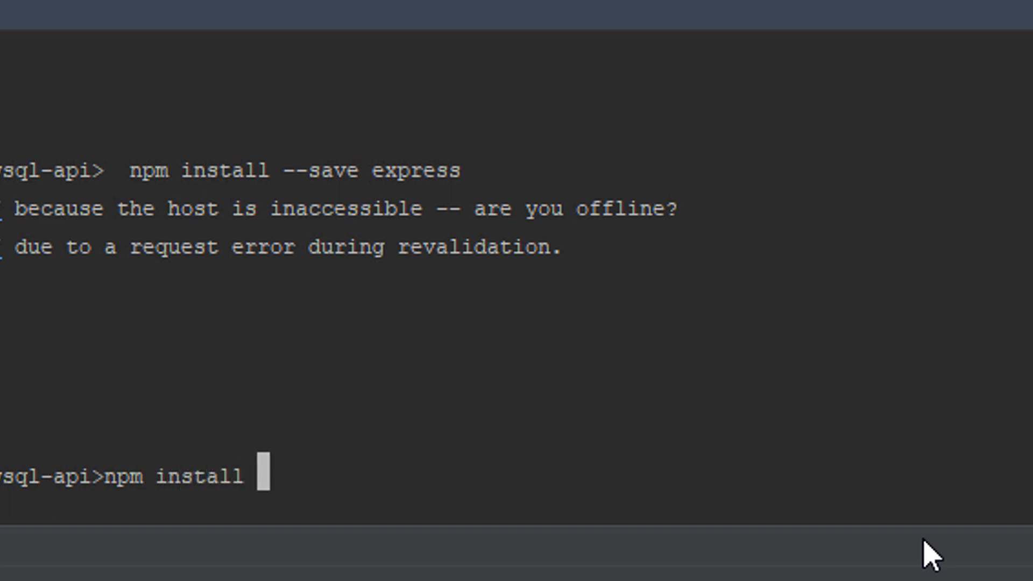
text(--save seque)
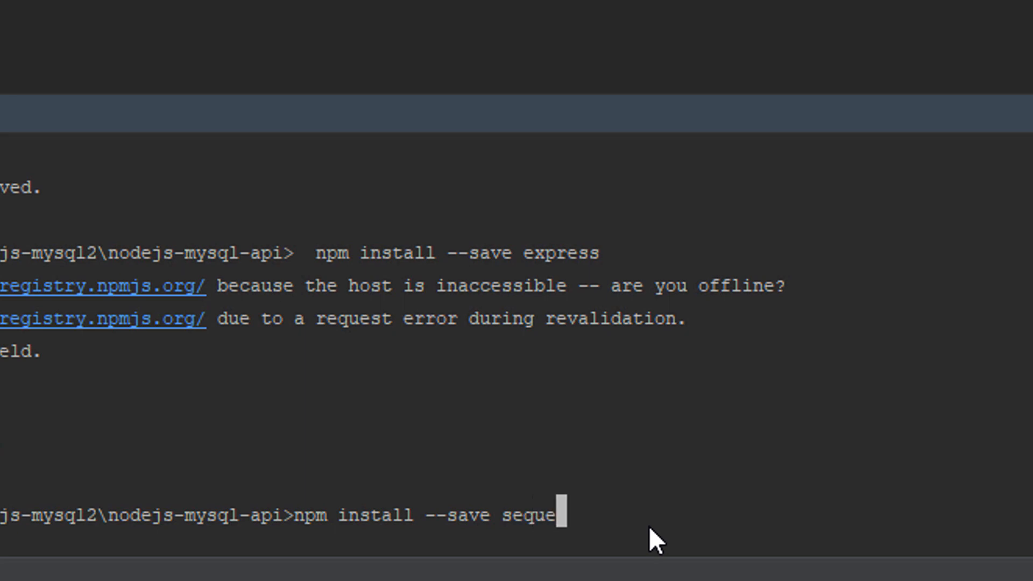
text(lize)
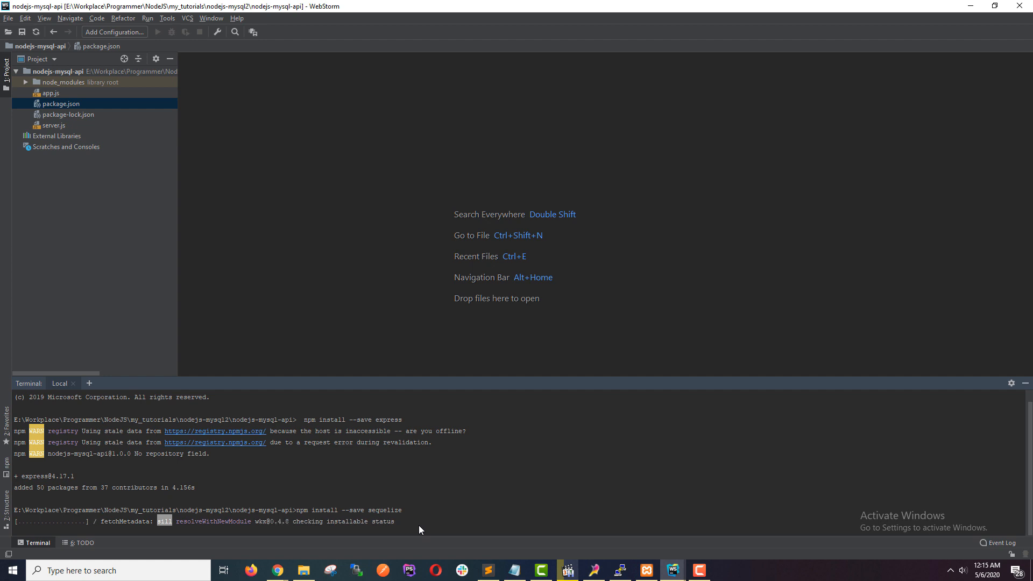
mouse_move(466, 505)
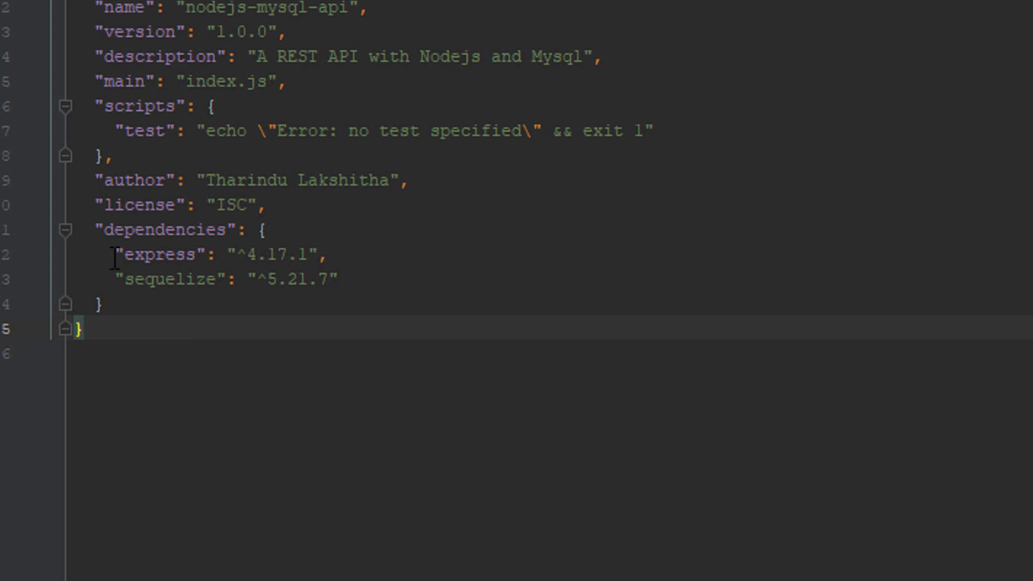
- Highlight the dependencies block in package.json listing express and sequelize
drag(118, 256, 336, 278)
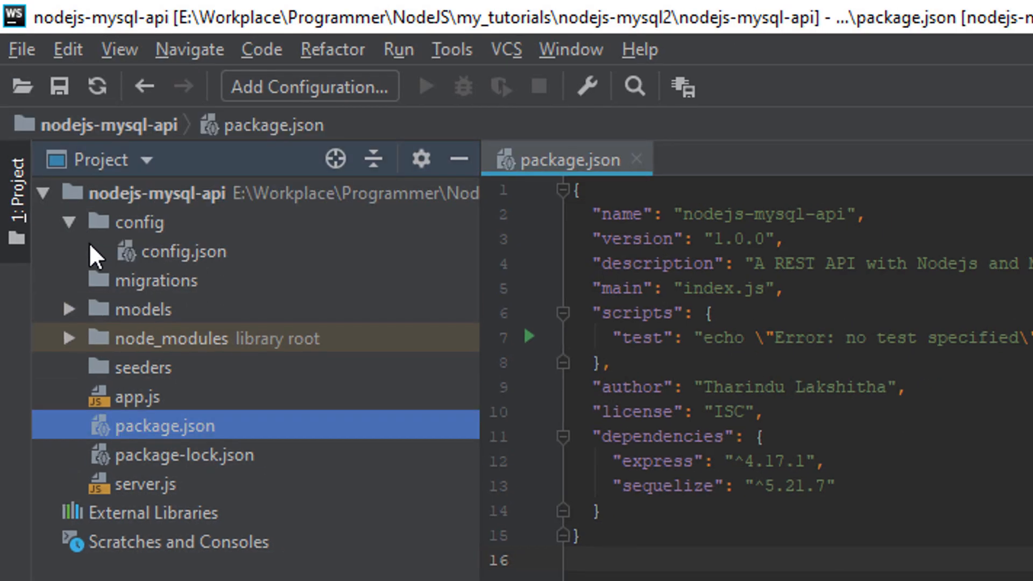
- View the generated config.json, then collapse config and inspect the migrations and seeders folders
click(186, 250)
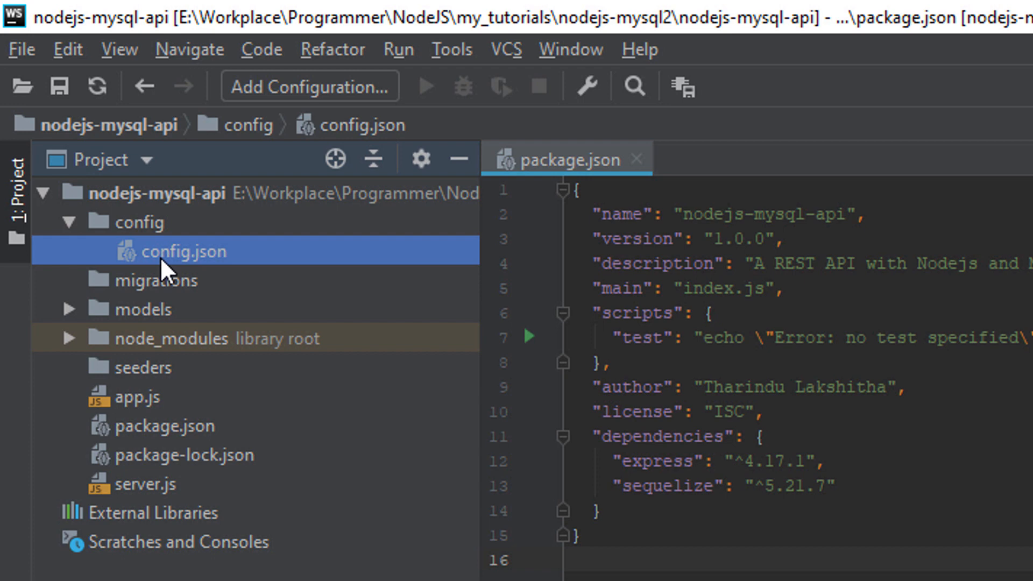
double_click(186, 250)
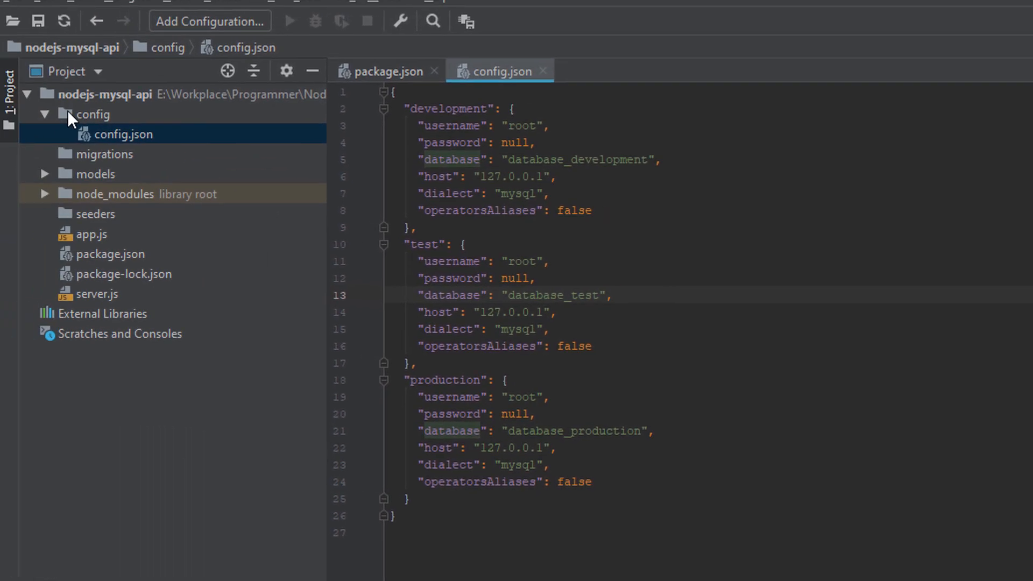
click(45, 114)
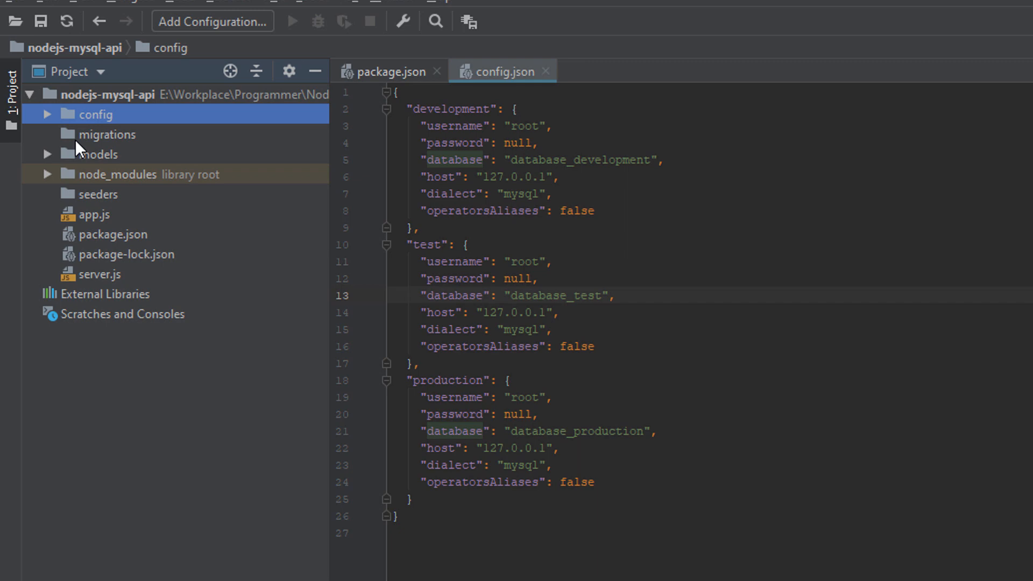
click(106, 135)
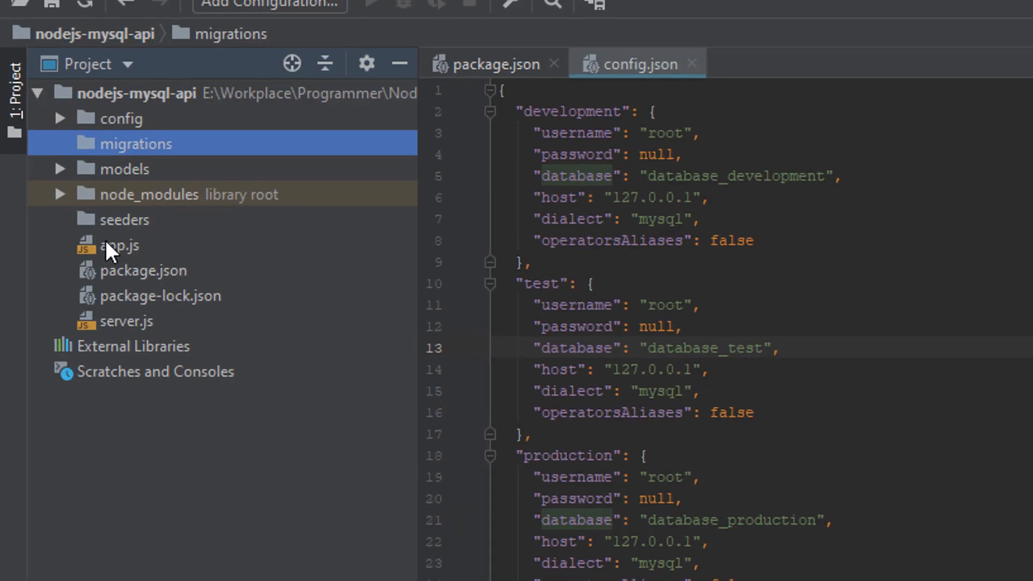
click(124, 220)
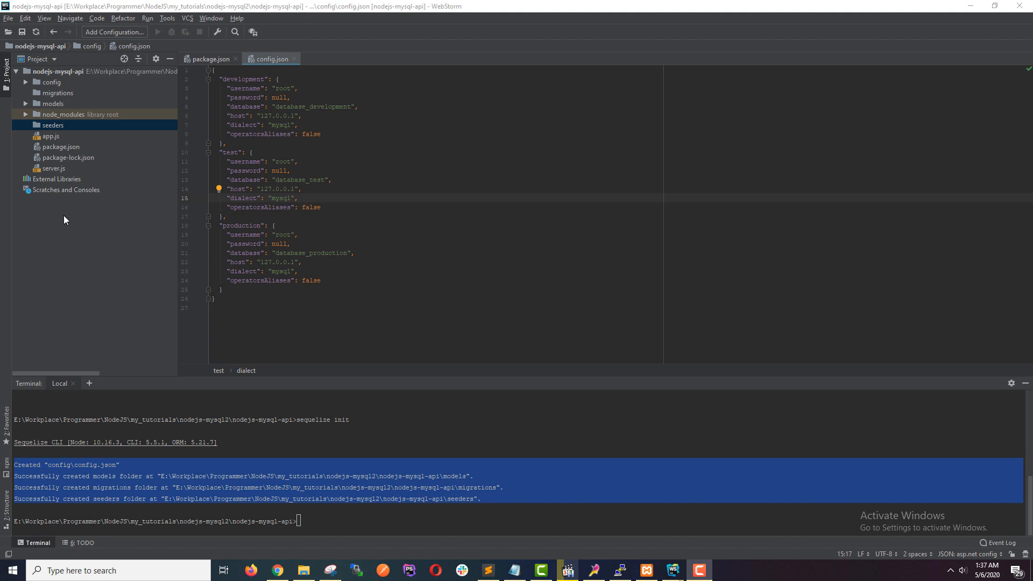
mouse_move(70, 217)
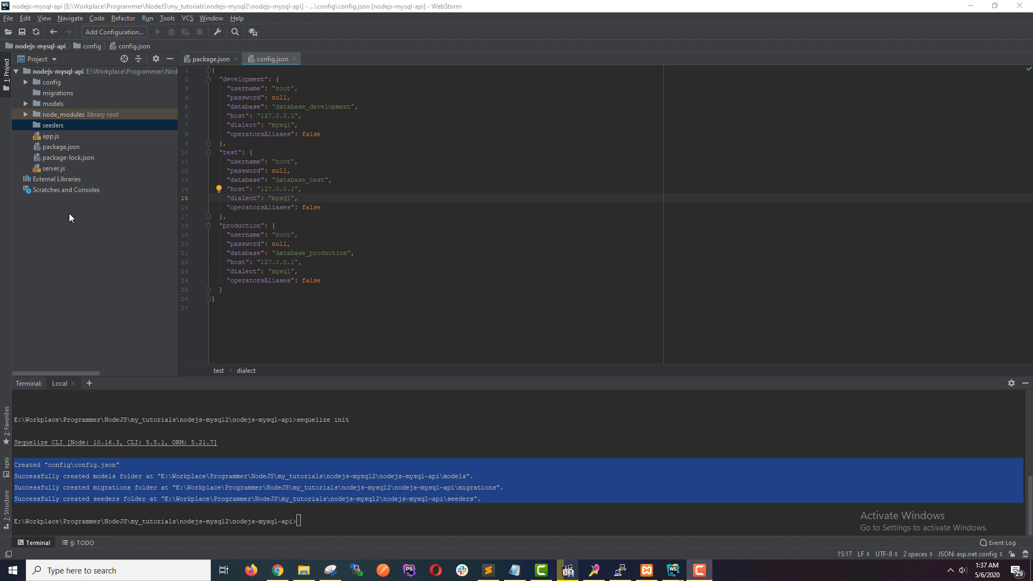
mouse_move(80, 222)
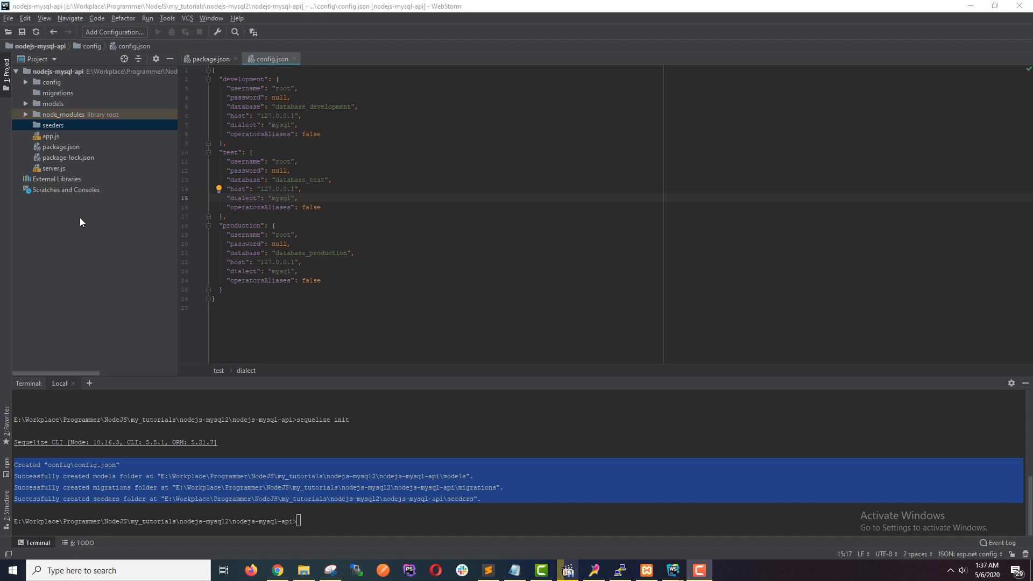
mouse_move(90, 227)
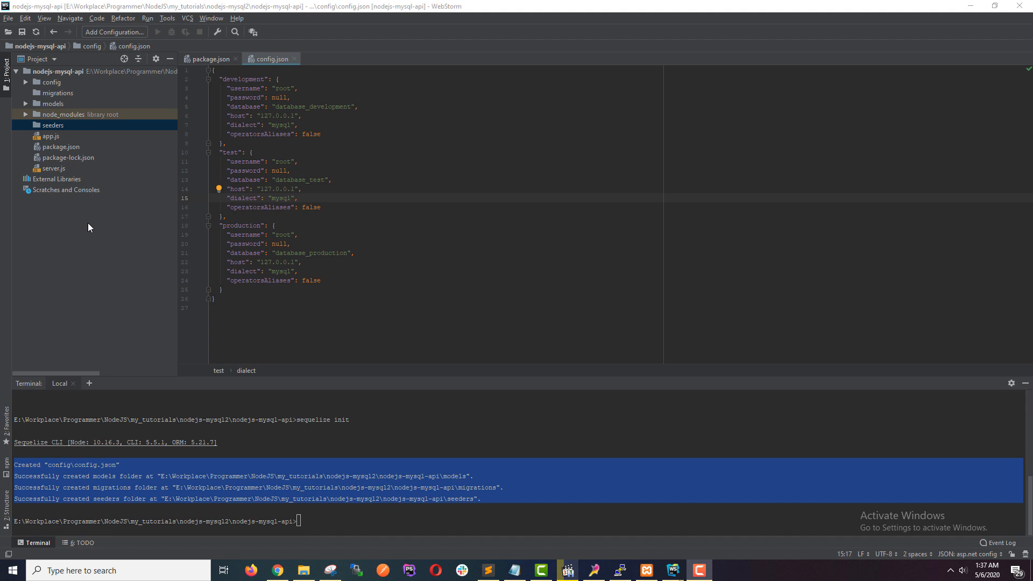